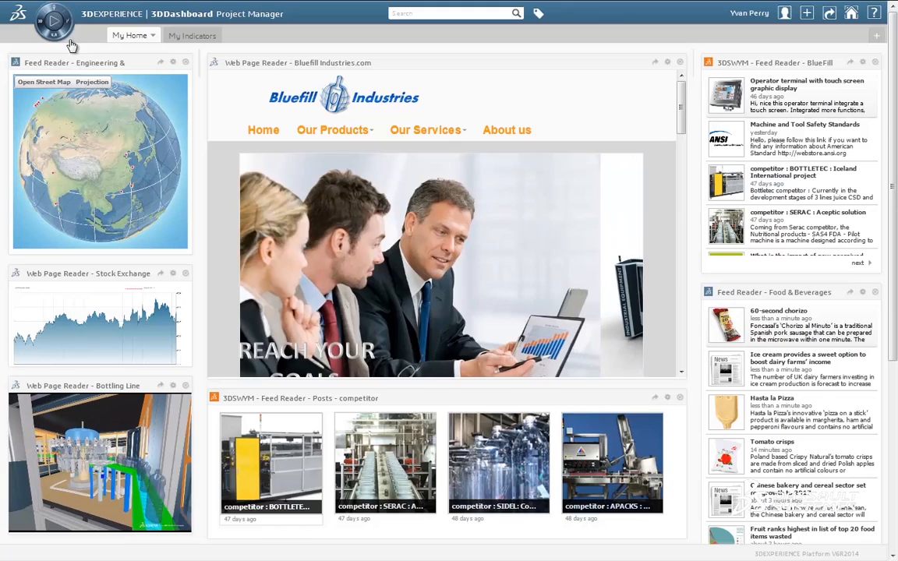
- Show the Project Manager's social and collaborative apps and launch Program & Project
click(53, 21)
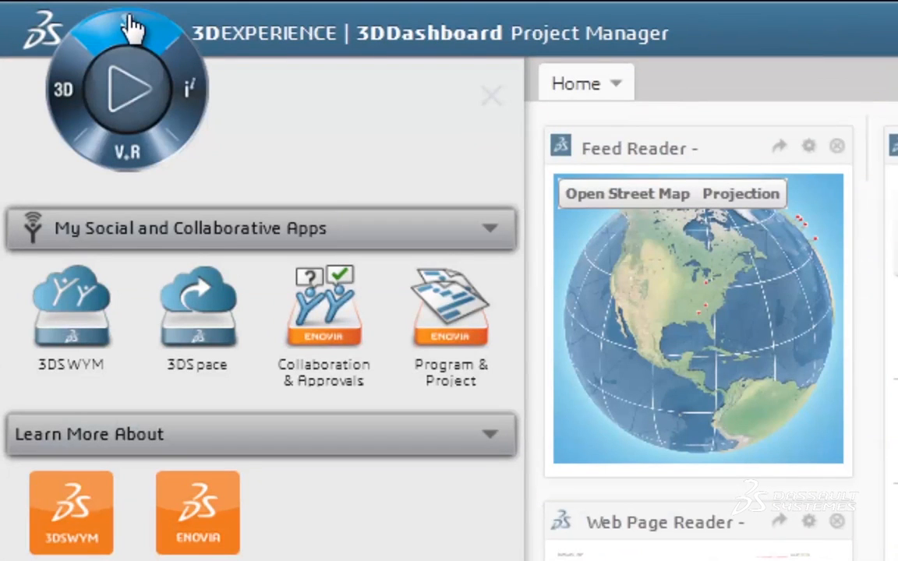
mouse_move(464, 339)
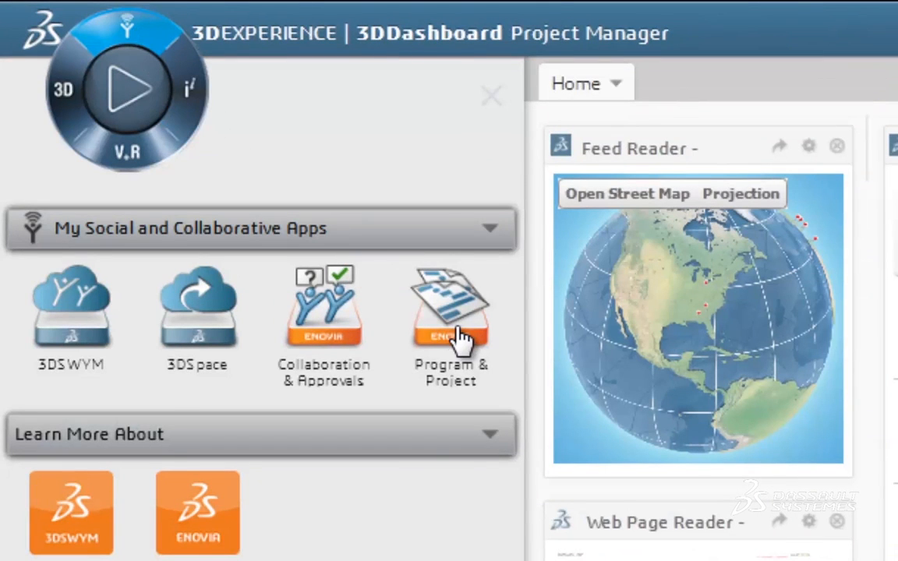
click(449, 304)
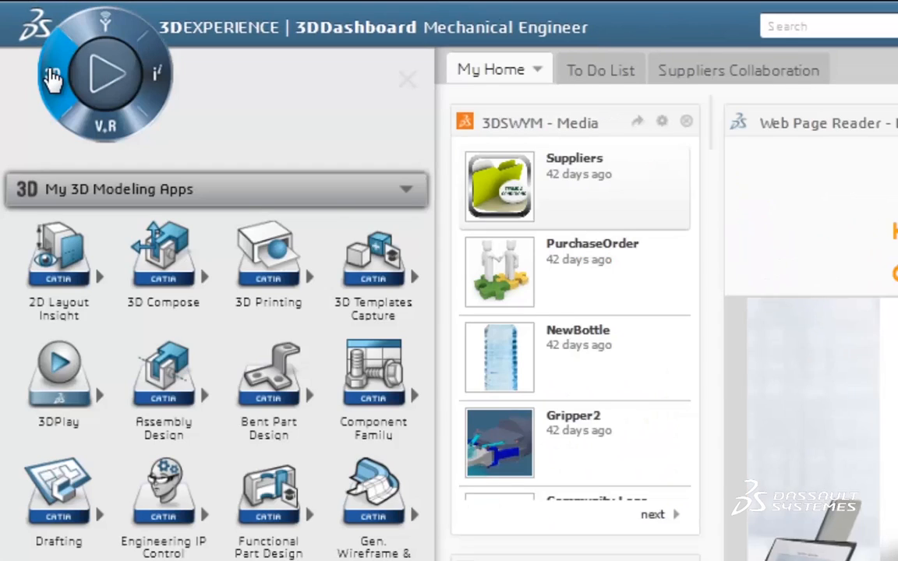
mouse_move(169, 387)
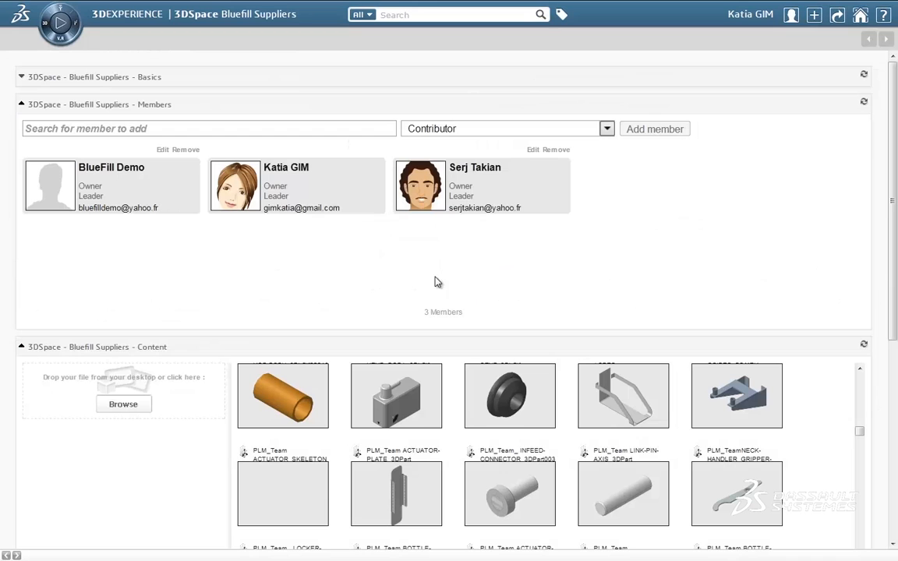
mouse_move(812, 504)
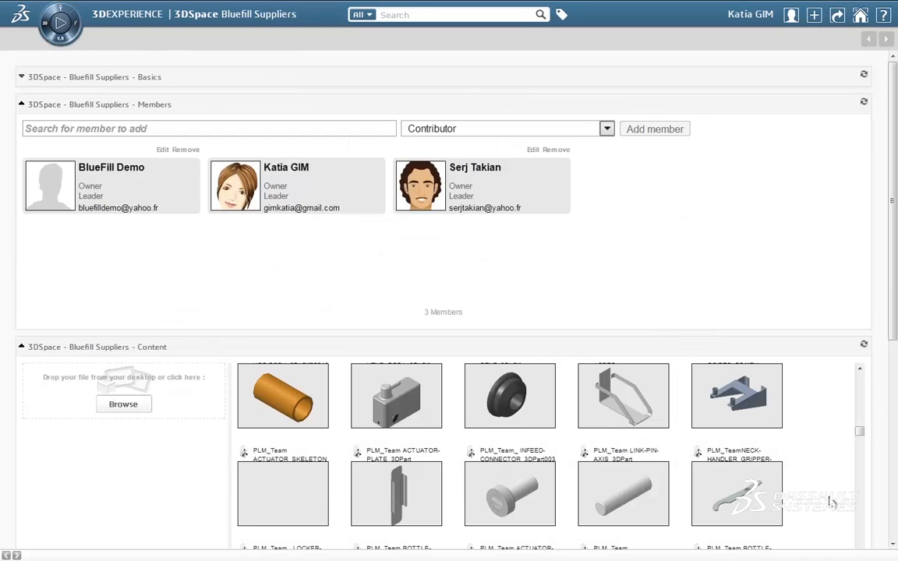
- Browse the parts shared in Bluefill Suppliers and bring up the Engineering Sub-Contractor app list
scroll(down, 3)
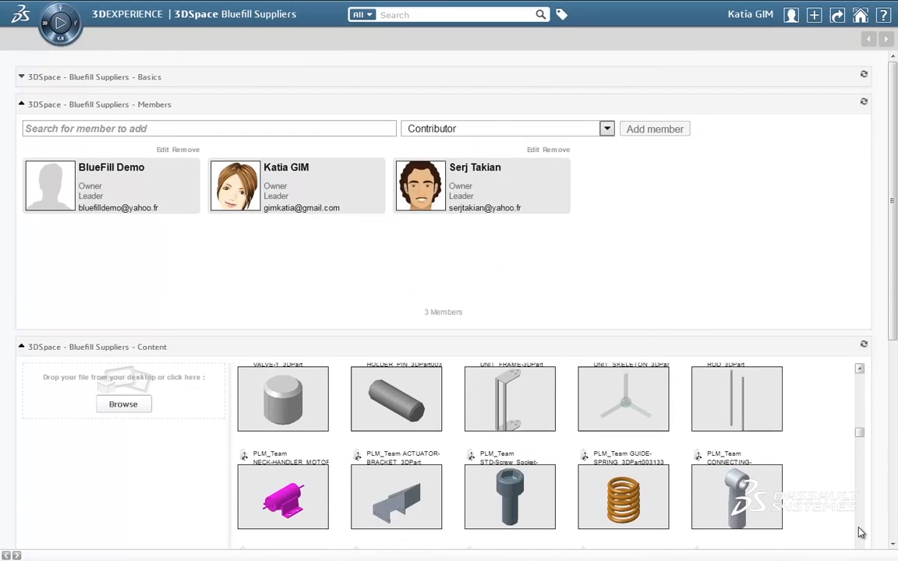
scroll(down, 3)
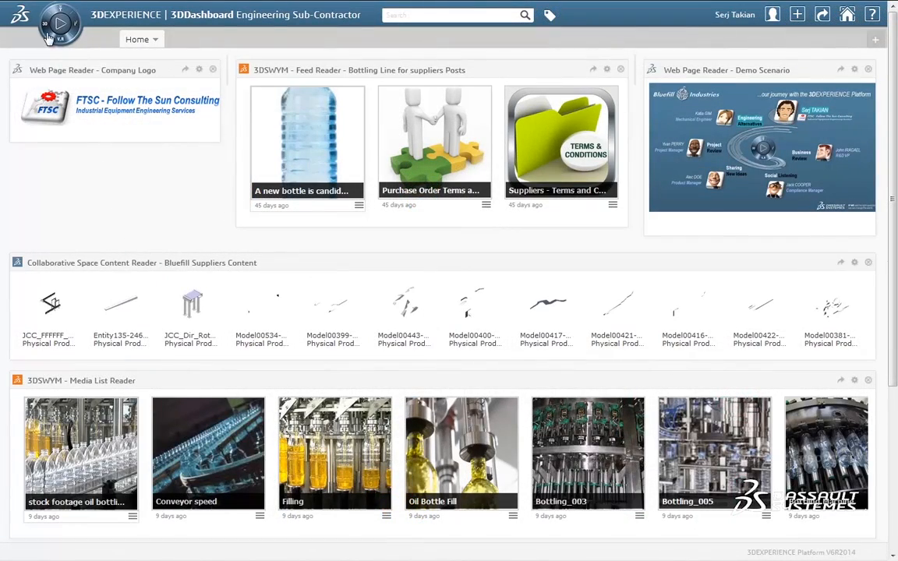
click(58, 30)
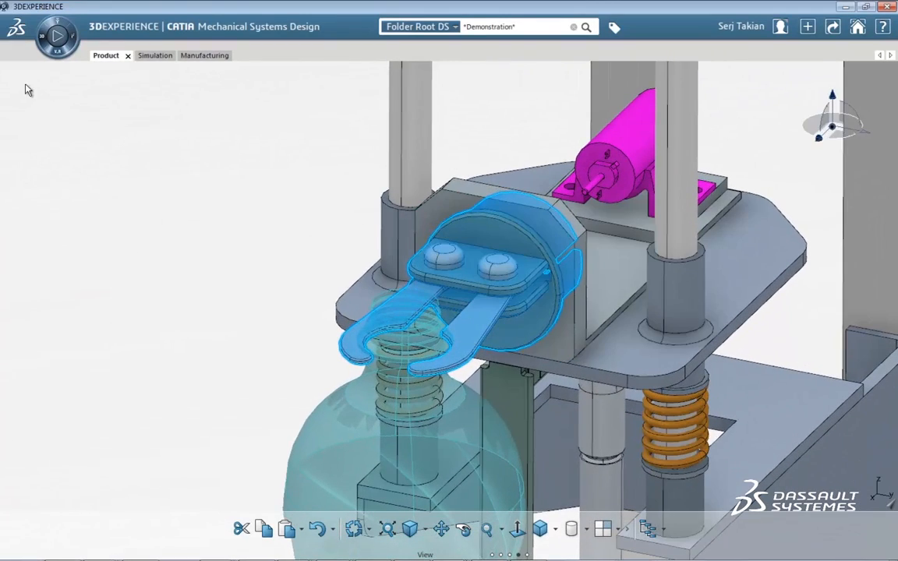
- Switch the gripper assembly to Concept Innovation and play its displacement animation
click(57, 36)
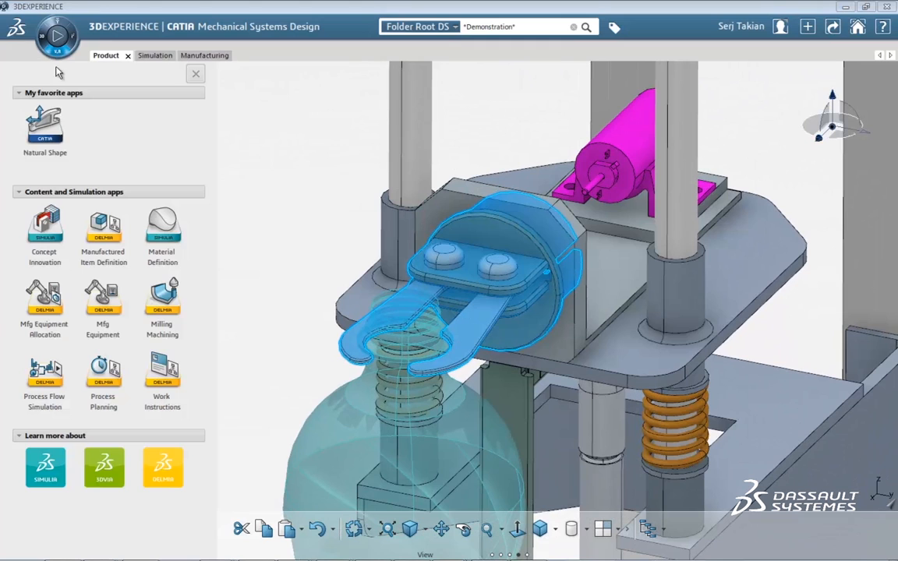
mouse_move(45, 227)
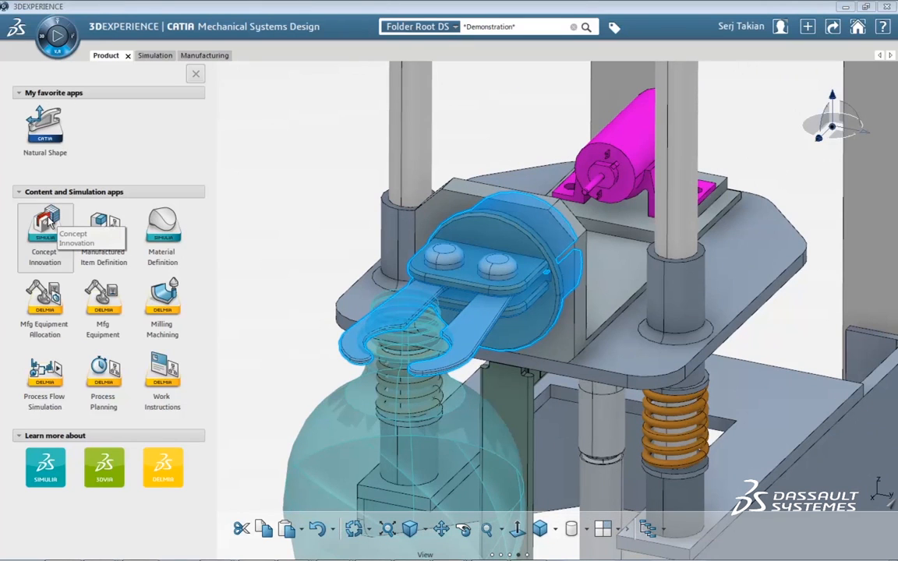
click(44, 222)
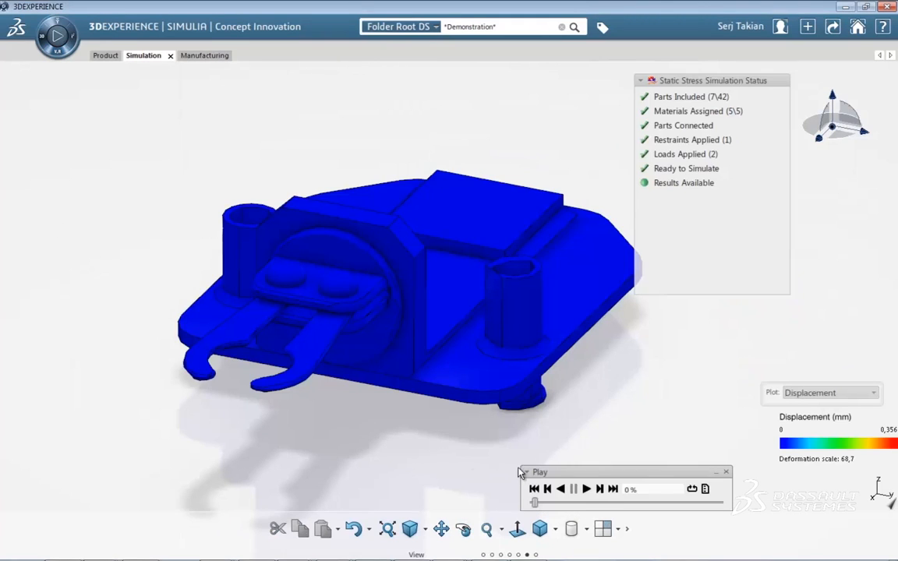
click(575, 489)
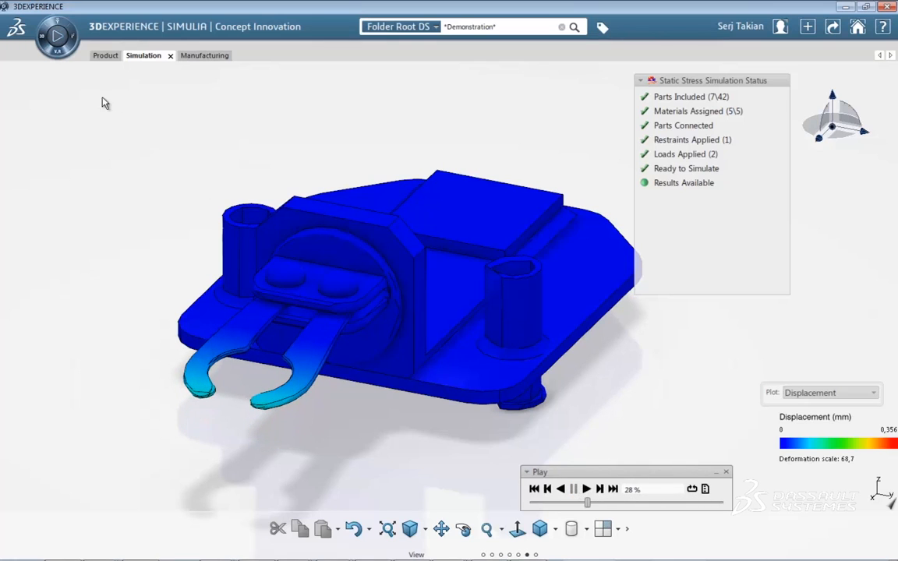
click(56, 36)
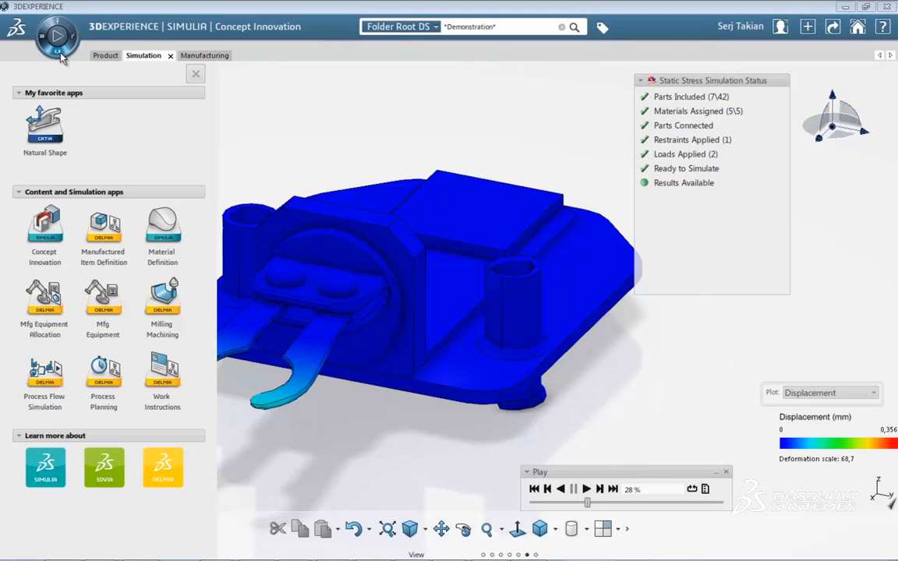
mouse_move(163, 300)
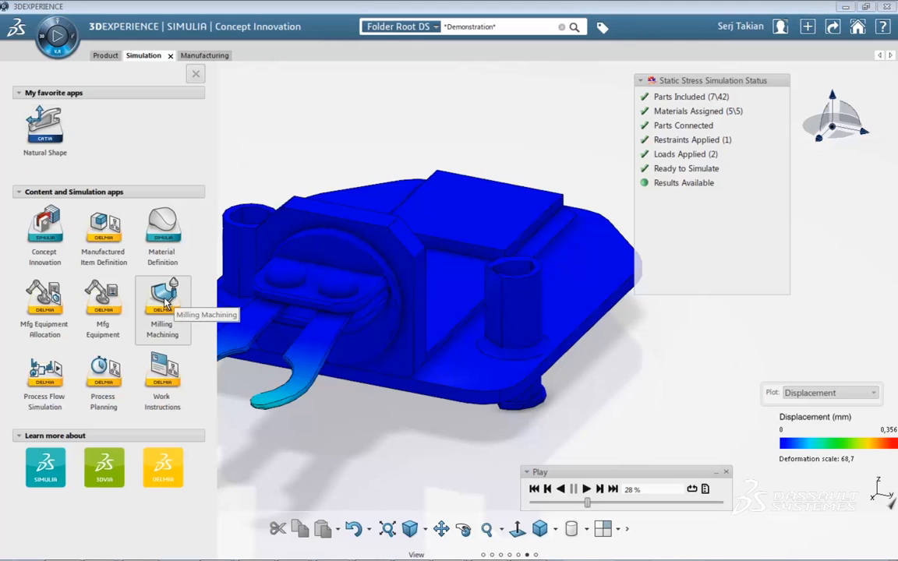
- Launch Milling Machining and run the part's machining simulation playback
click(162, 296)
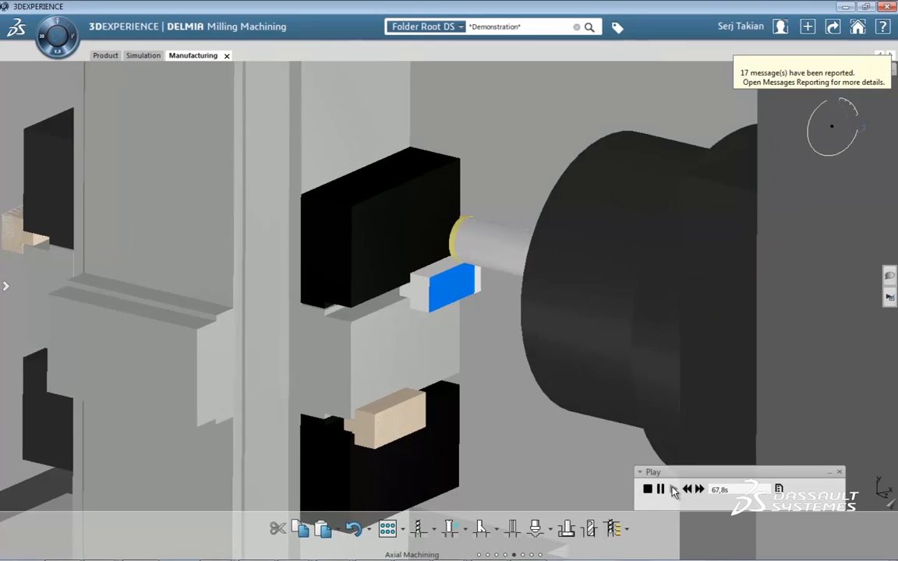
click(674, 490)
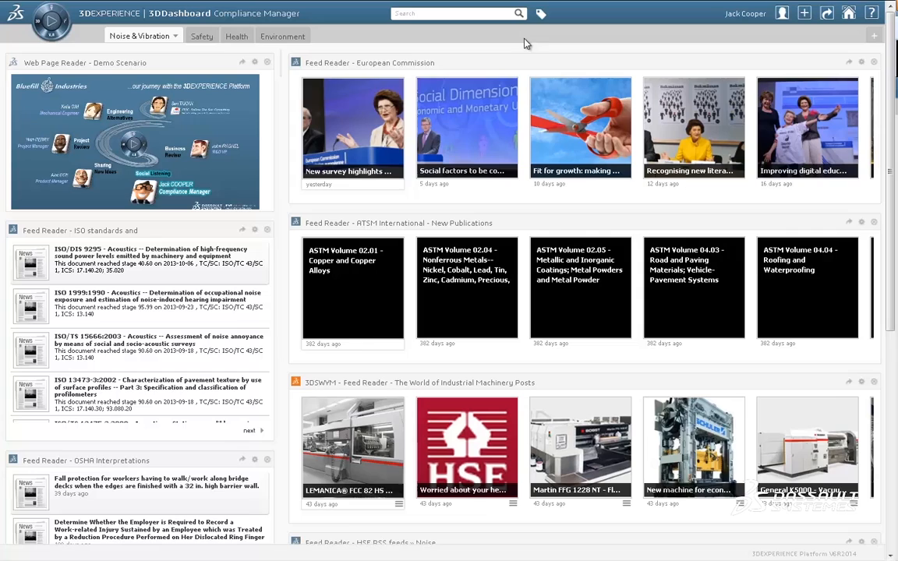
- Filter the Compliance Manager dashboard feeds by the Noise tag
click(545, 14)
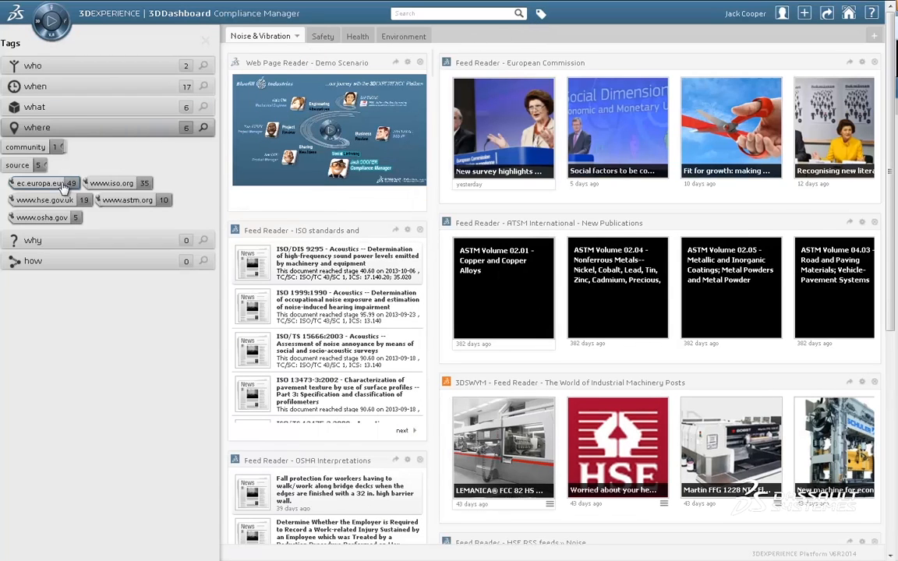
mouse_move(107, 150)
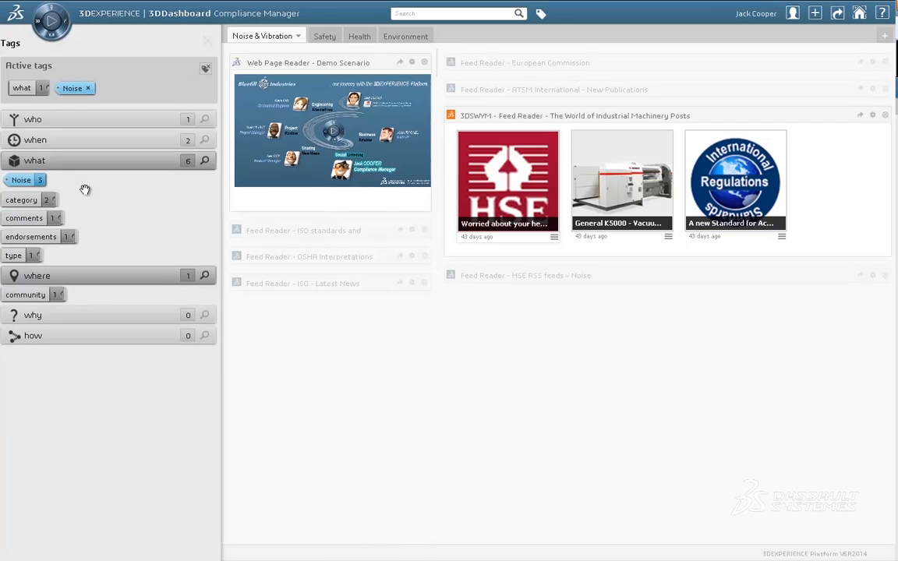
click(735, 179)
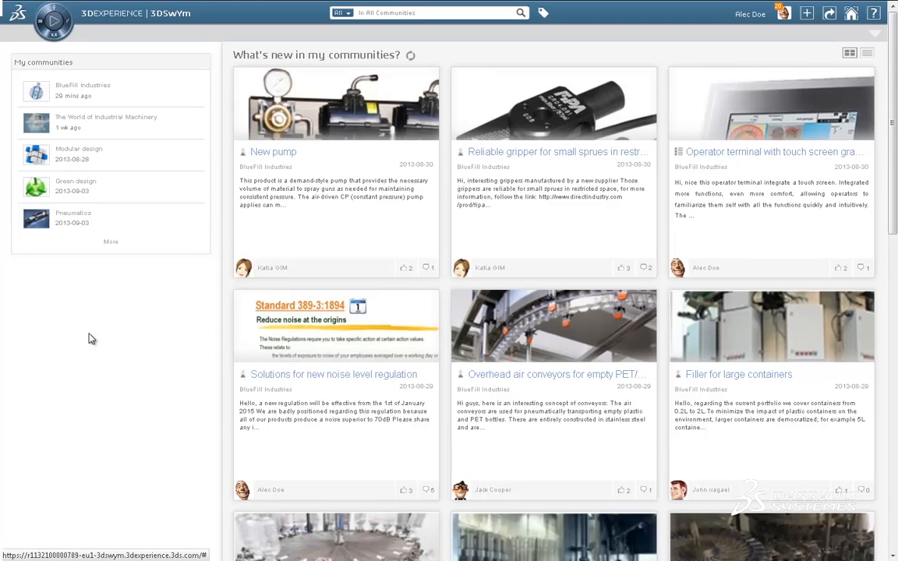
mouse_move(544, 16)
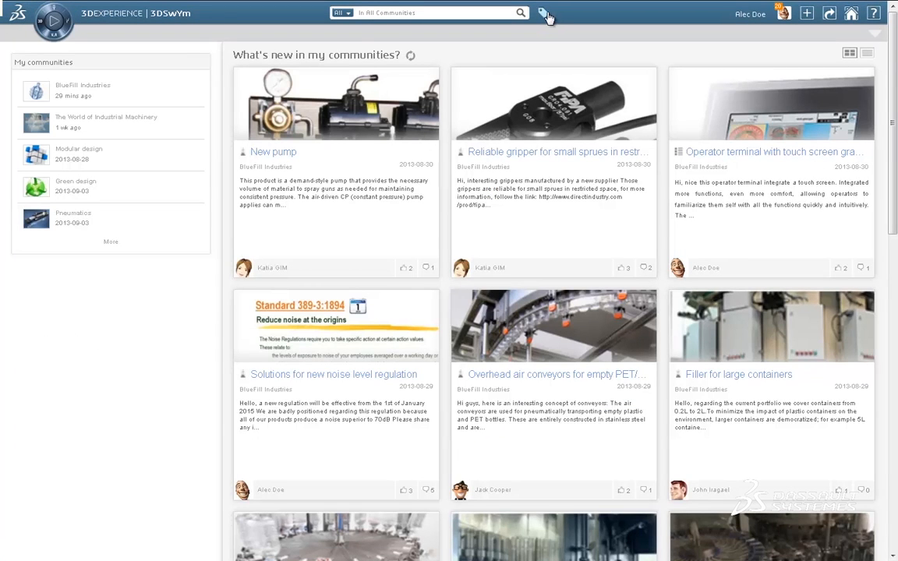
click(544, 13)
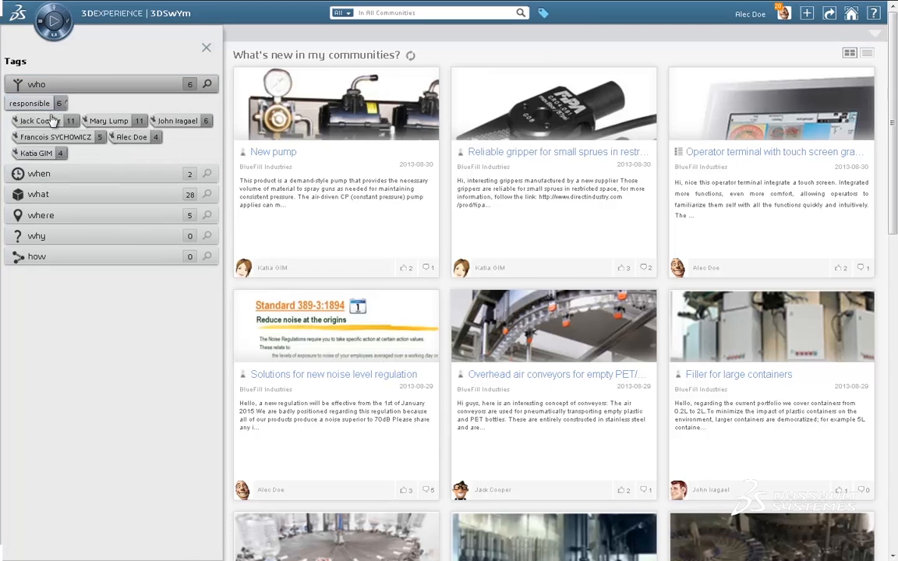
click(36, 120)
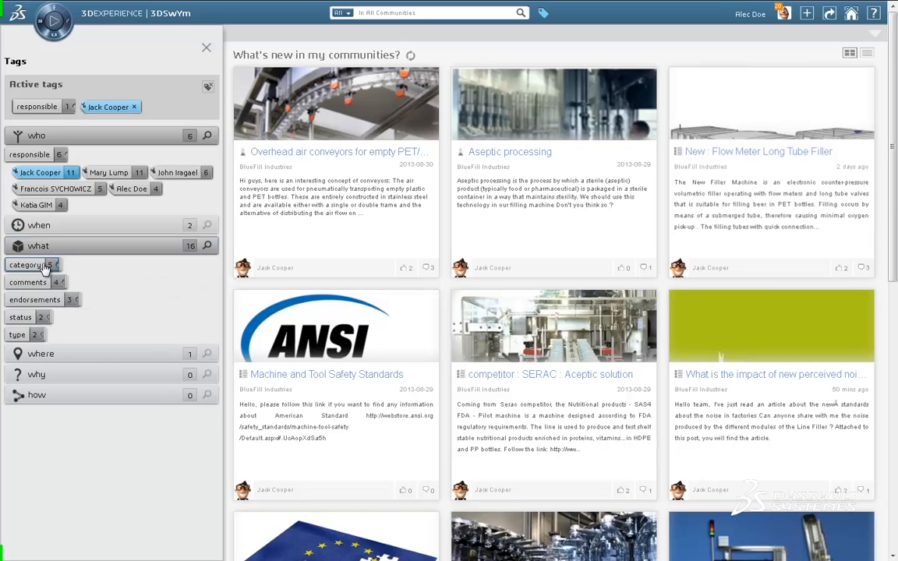
click(30, 264)
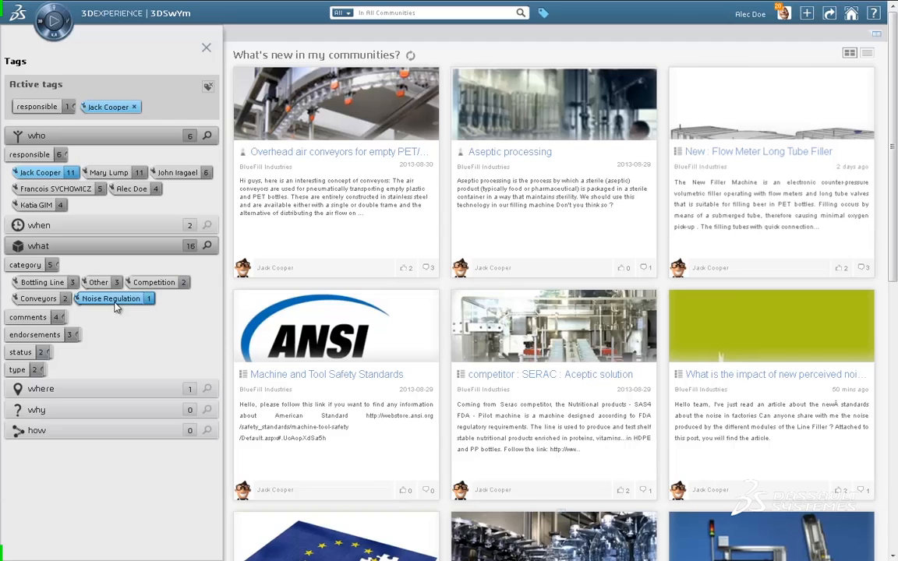
click(110, 299)
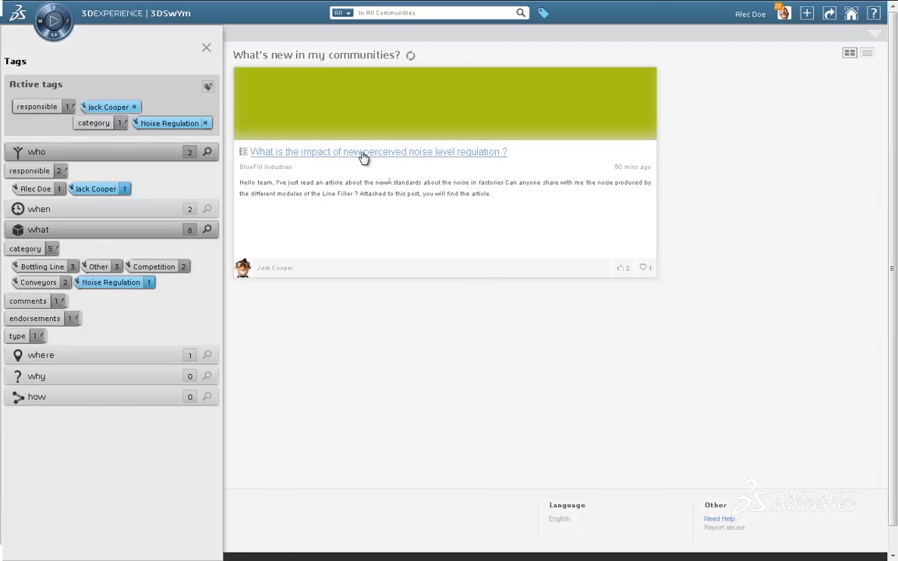
click(376, 151)
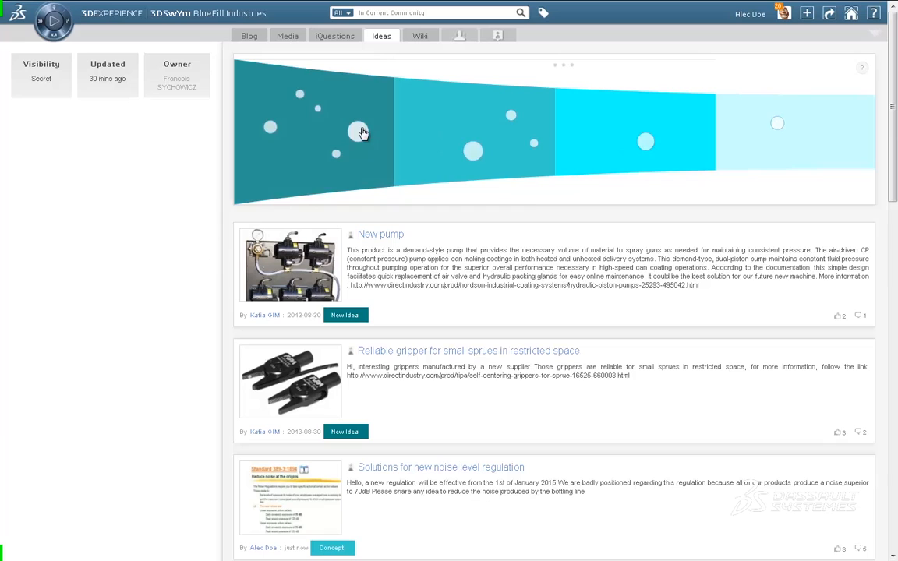
mouse_move(357, 133)
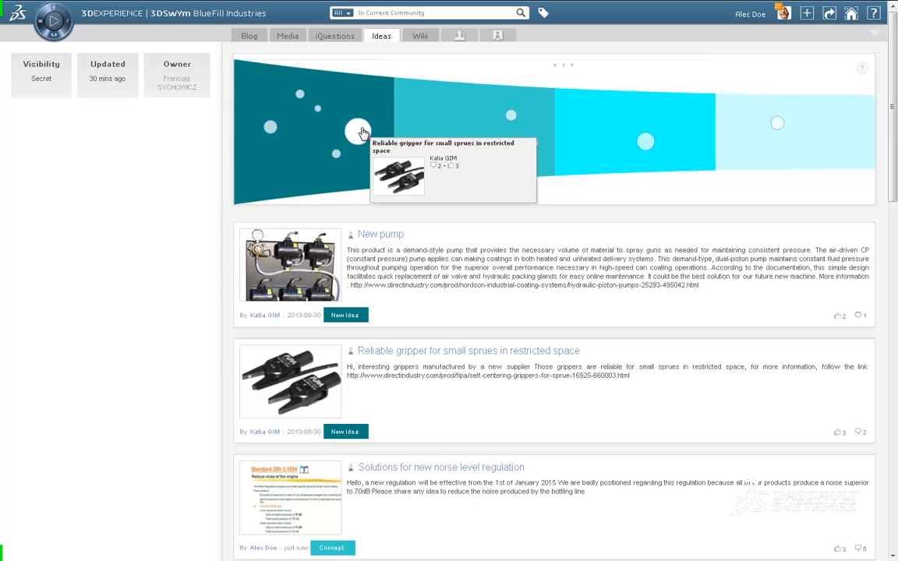
mouse_move(508, 126)
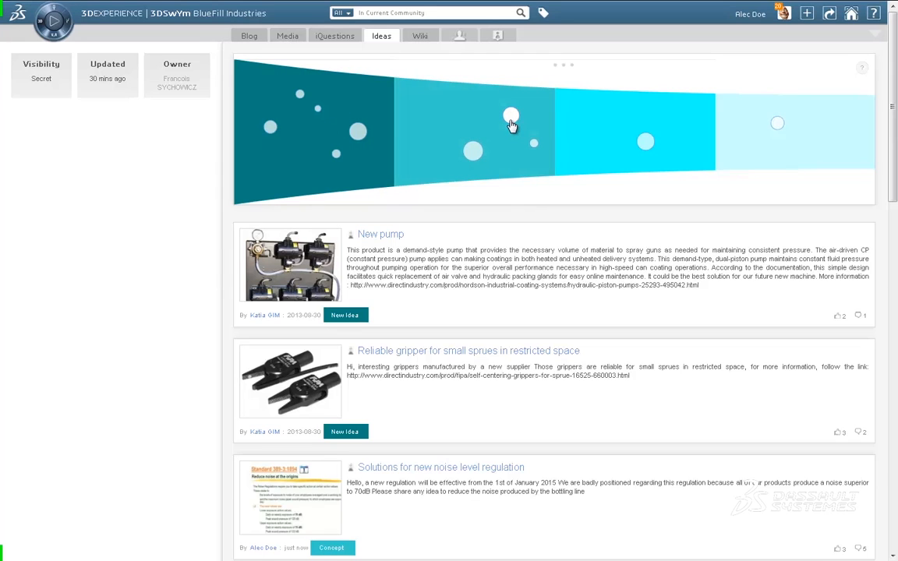
mouse_move(471, 159)
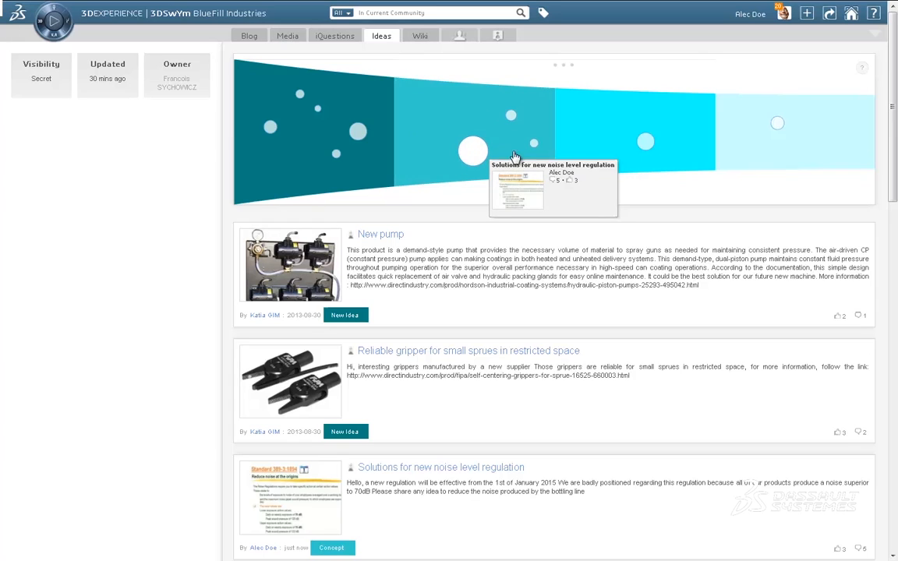
mouse_move(641, 146)
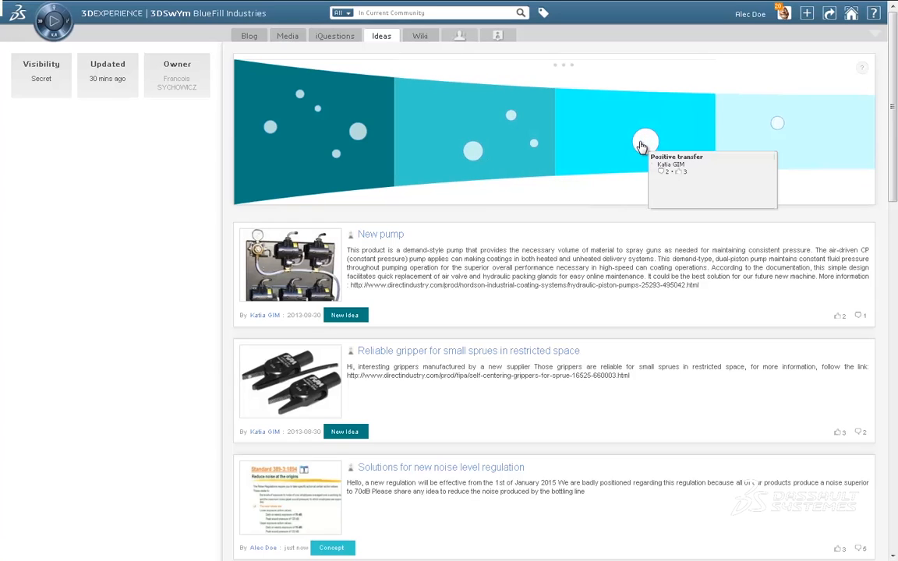
mouse_move(551, 65)
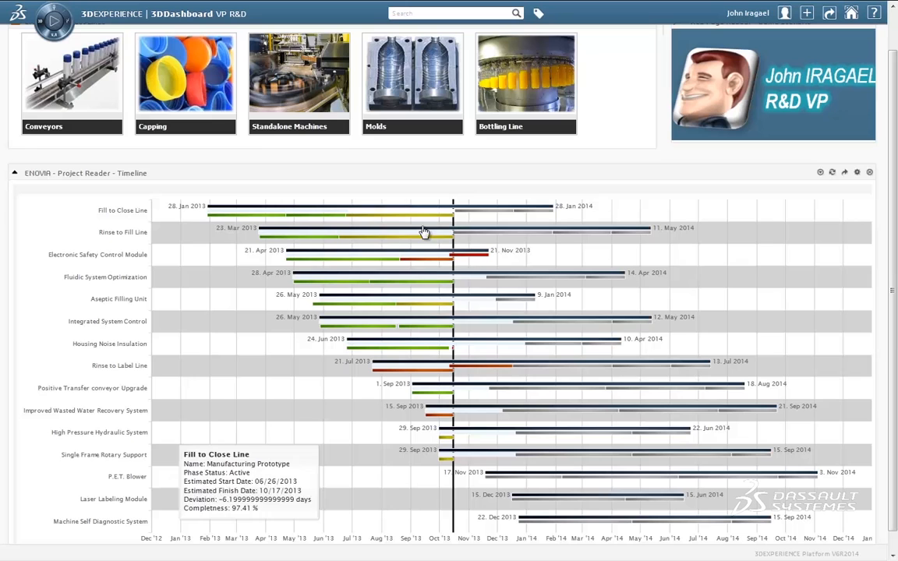
mouse_move(415, 299)
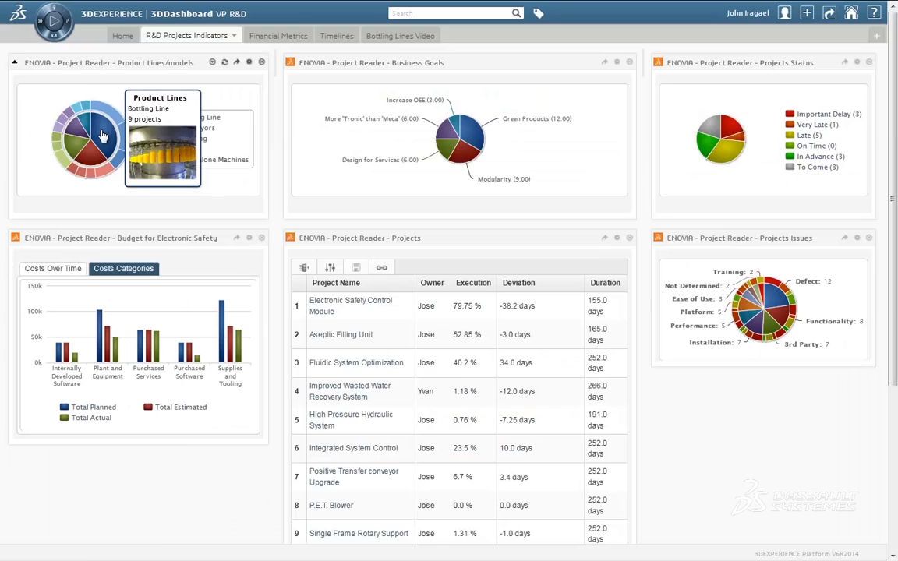
- Filter R&D project indicators to the Bottling Line slice and show Financial Metrics
click(101, 137)
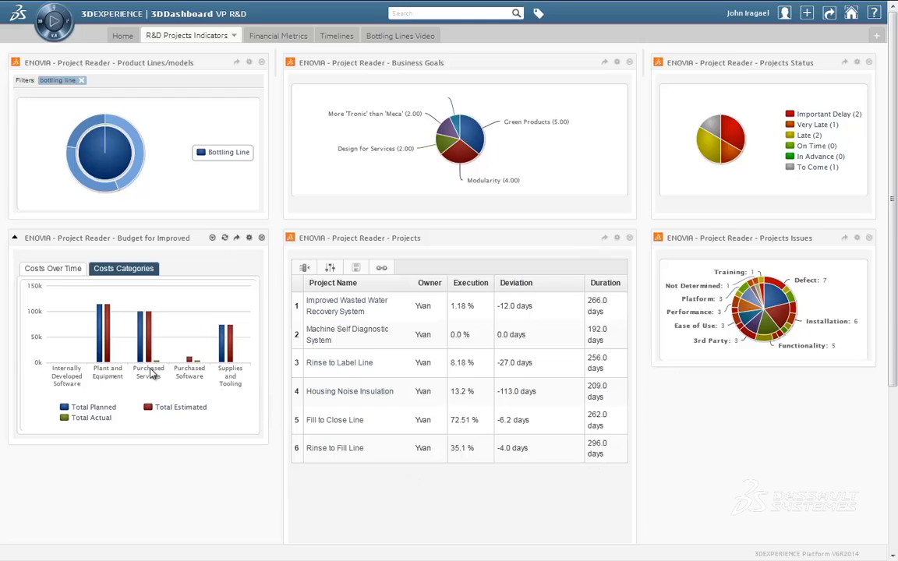
click(274, 35)
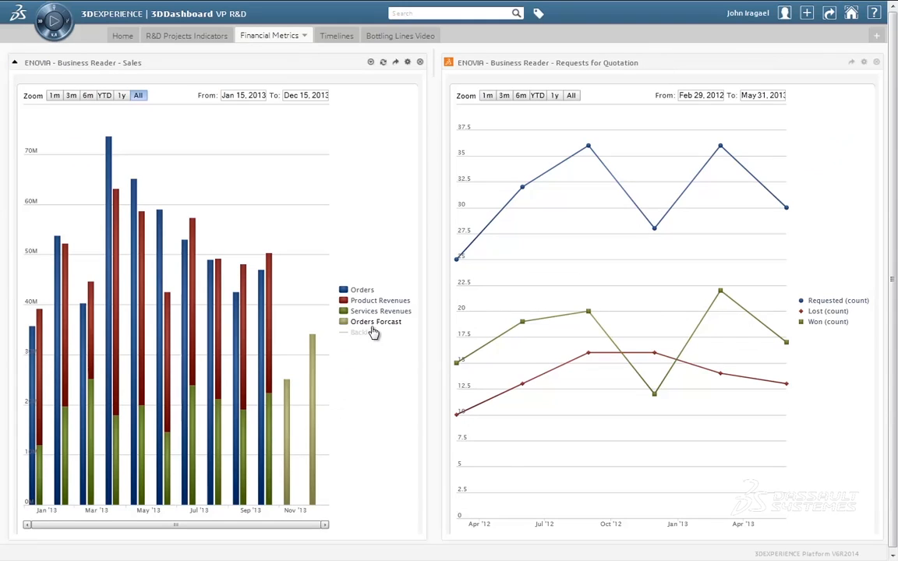
- Overlay the Backlog series on the sales chart and show the Bottling Lines Video
click(361, 332)
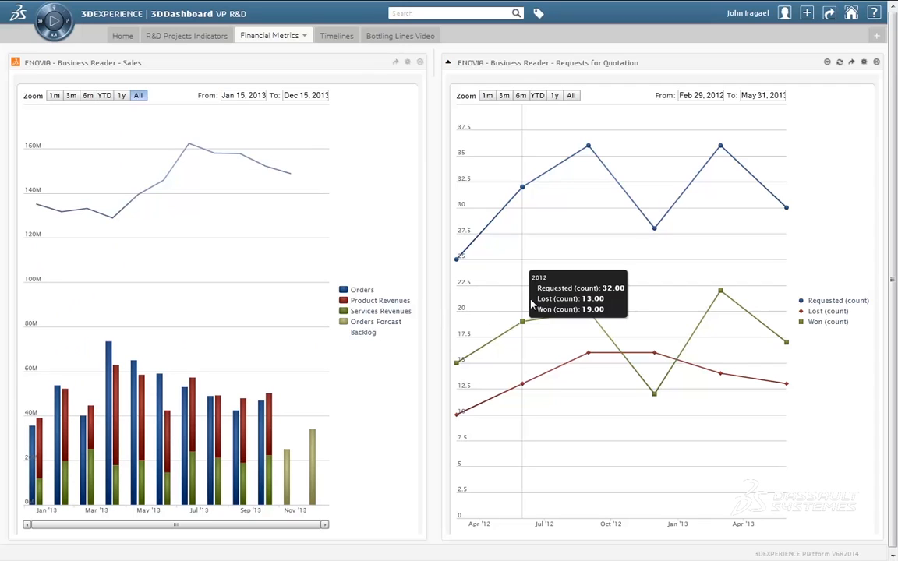
mouse_move(655, 286)
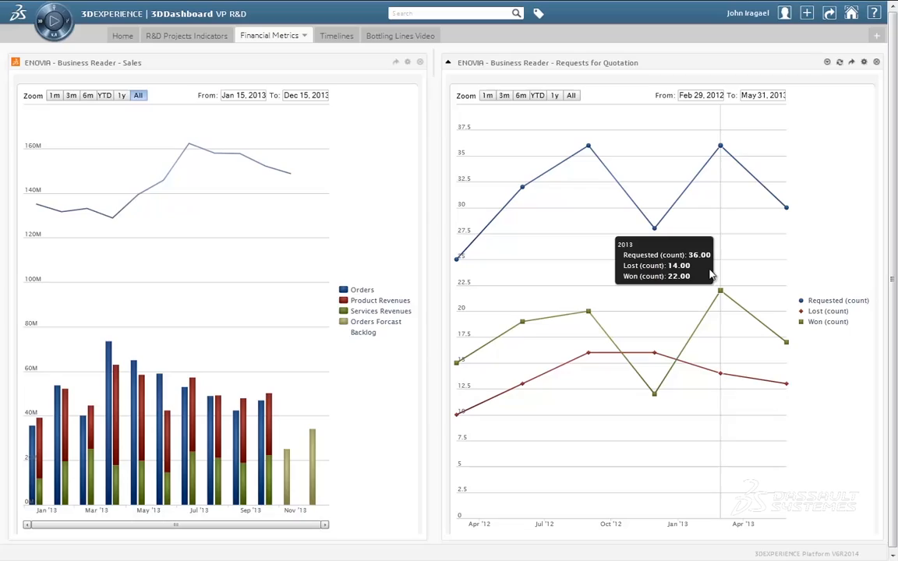
click(400, 35)
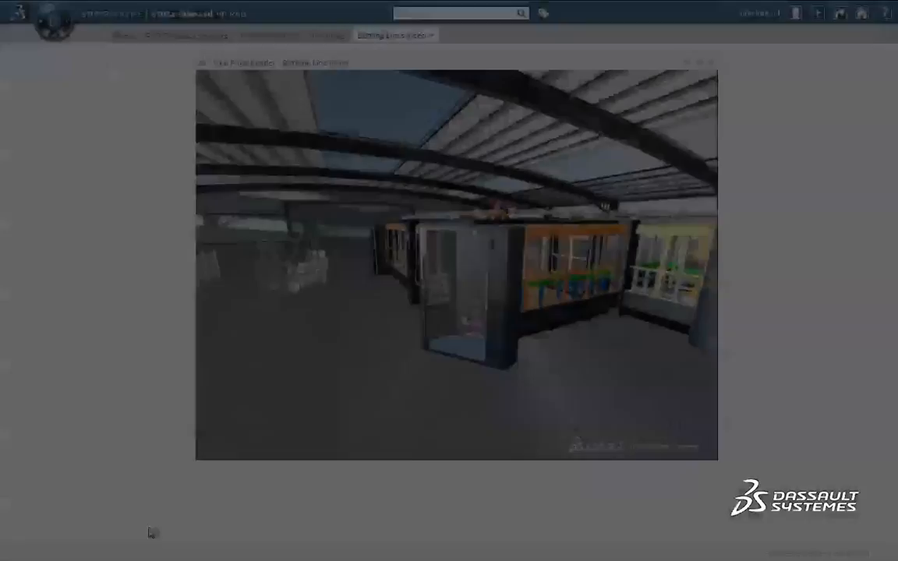